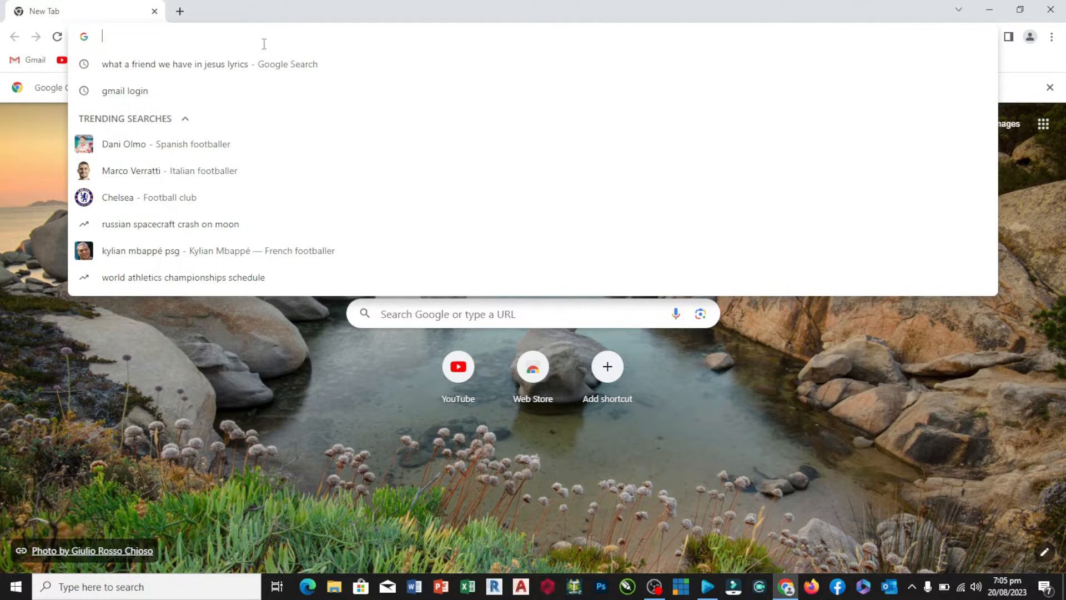
Rerun the 'what a friend we have in jesus lyrics' search and open its Hymnary.org result.
{"action": "left_click", "coordinate": [175, 64]}
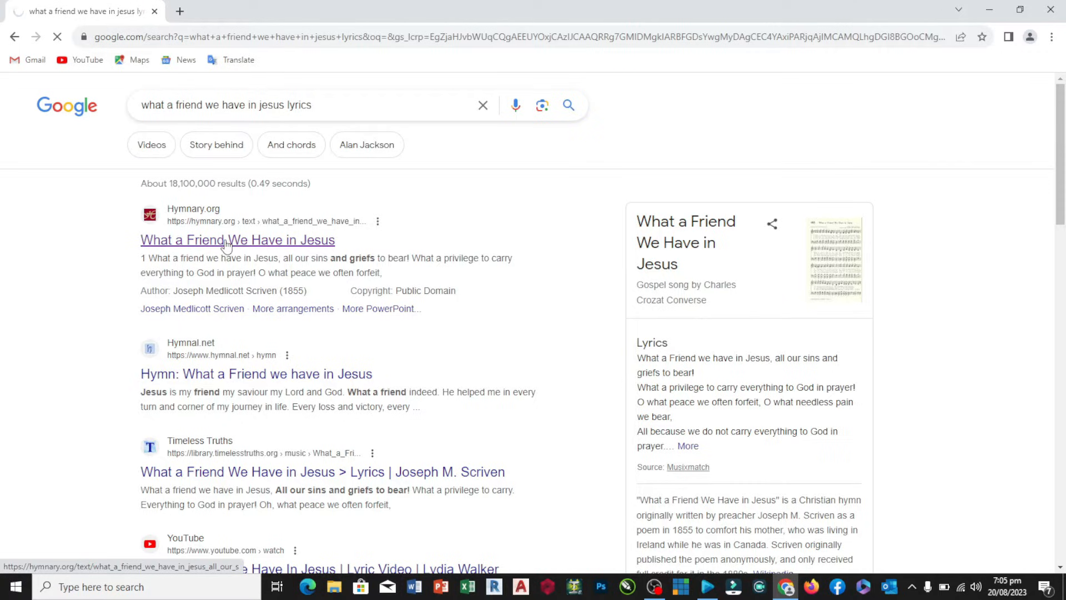
{"action": "left_click", "coordinate": [237, 239]}
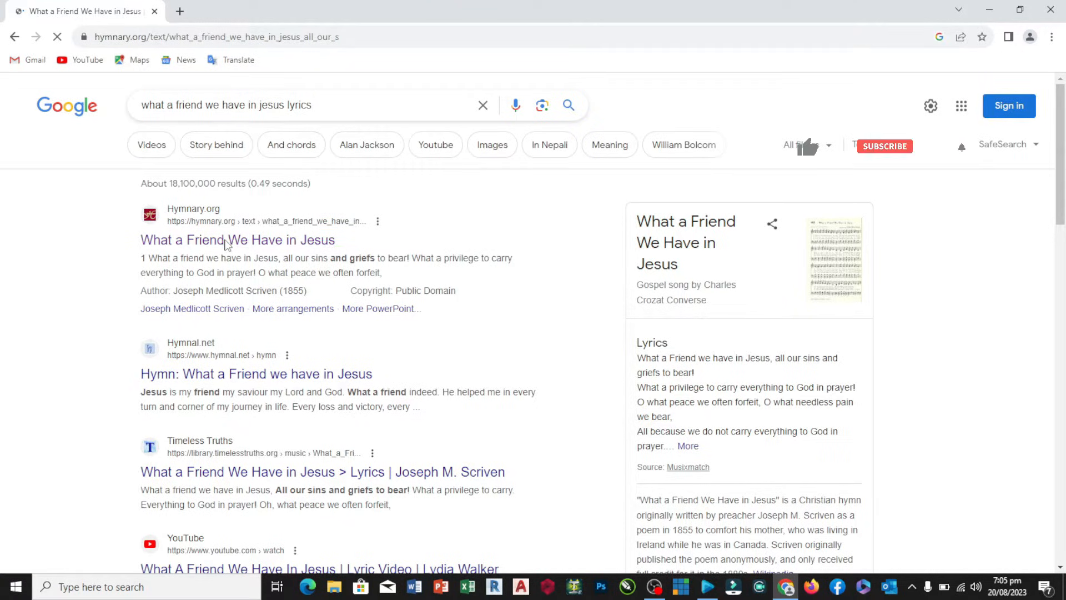
{"action": "left_click", "coordinate": [237, 240]}
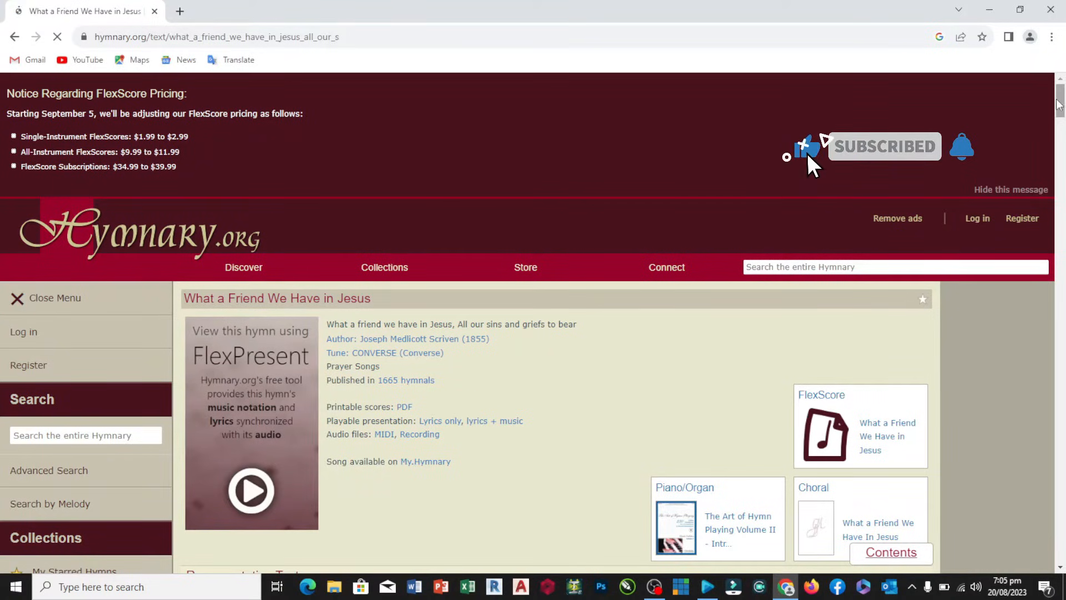
Select and copy verses 1 to 3 of the Representative Text.
{"action": "scroll", "scroll_direction": "down", "scroll_amount": 3}
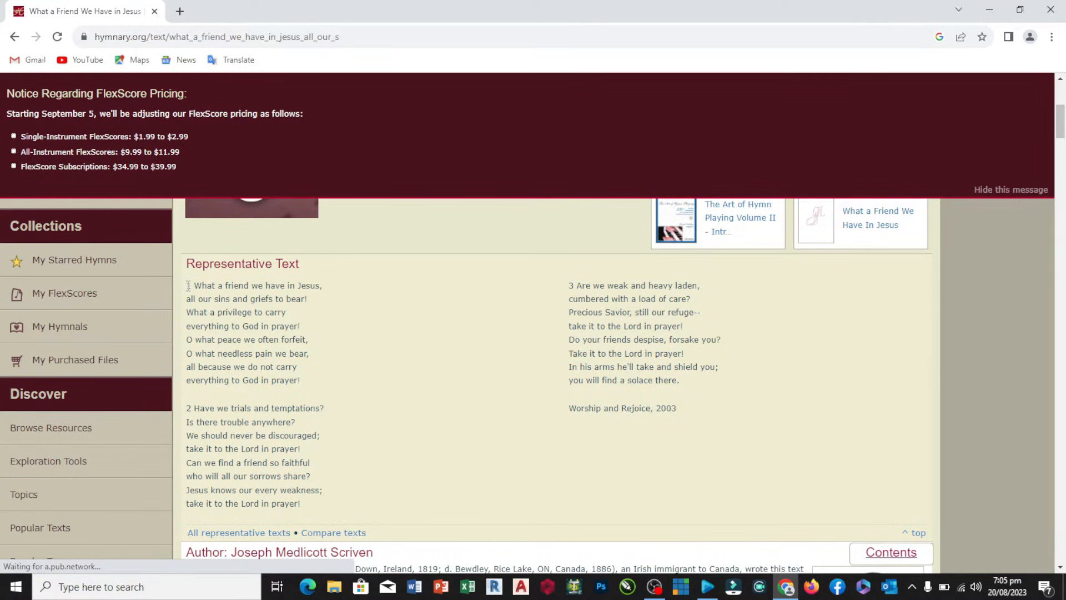
{"action": "left_click_drag", "start_coordinate": [186, 285], "coordinate": [316, 503]}
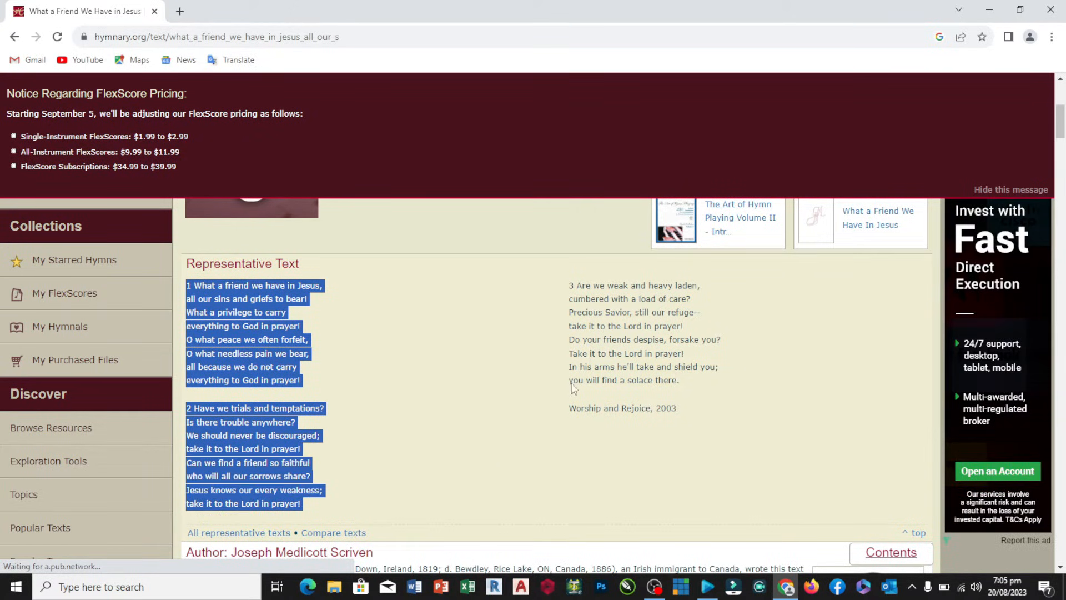
{"action": "left_click_drag", "start_coordinate": [569, 285], "coordinate": [679, 380]}
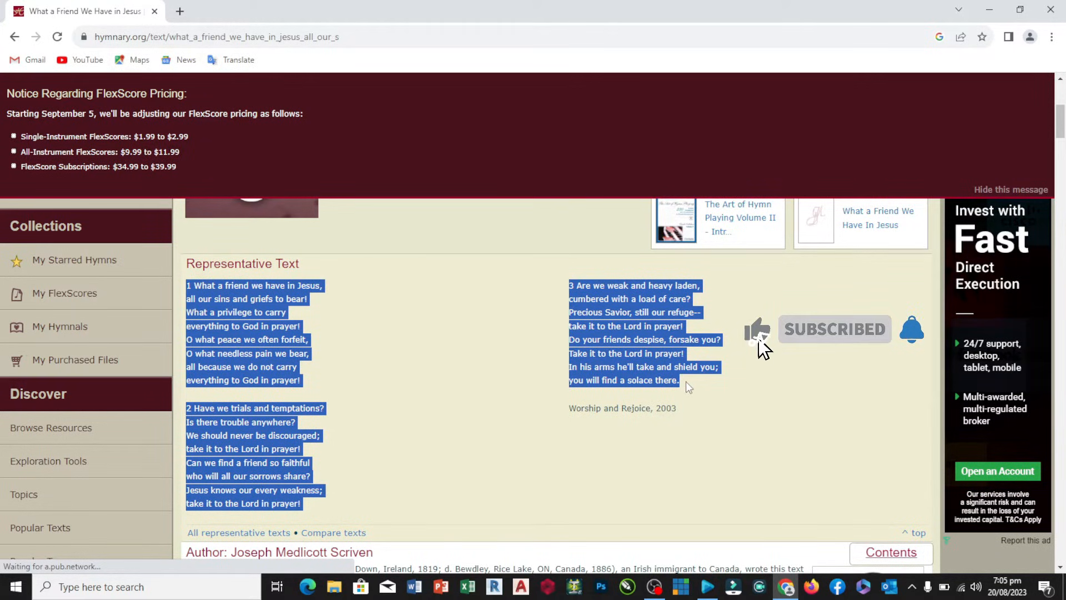
{"action": "key", "text": "ctrl+c"}
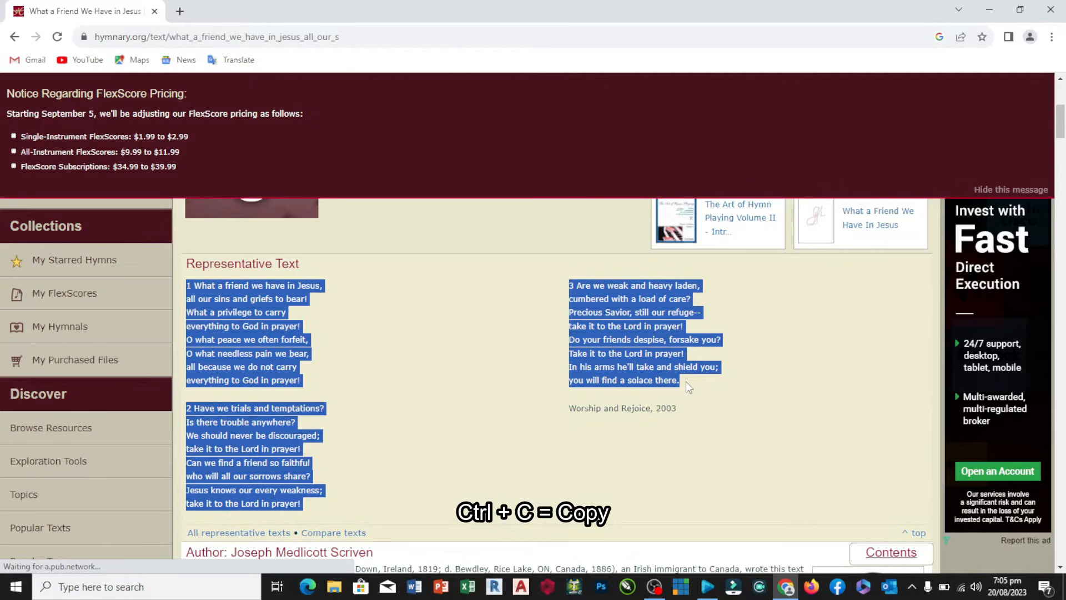
Search the system for Notepad by typing 'note'.
{"action": "key", "text": "ctrl+c"}
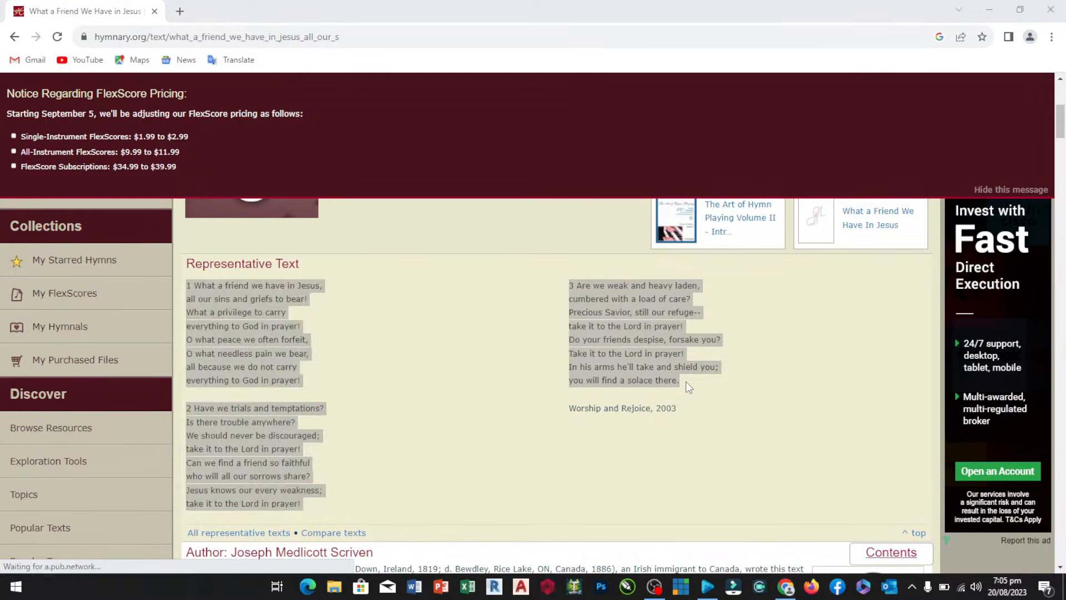
{"action": "type", "text": "n"}
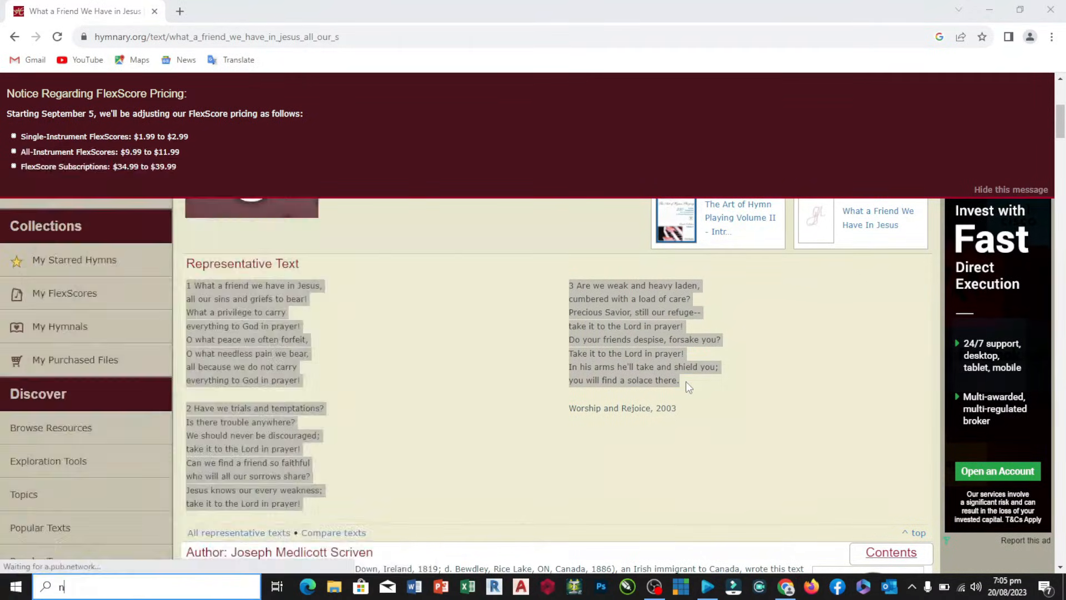
{"action": "type", "text": "ote"}
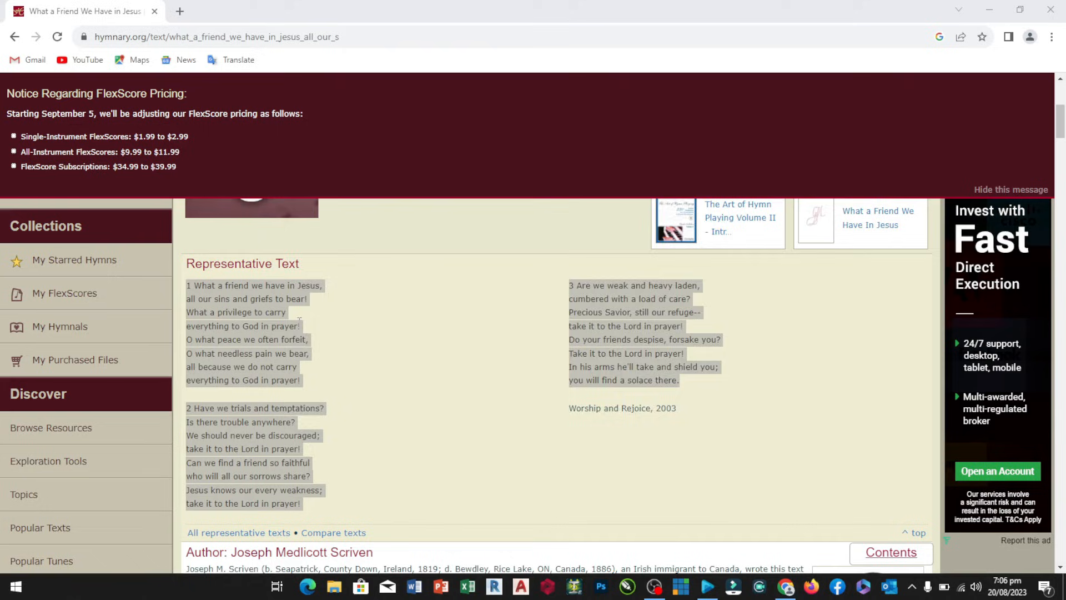
Paste the verses into a maximized Notepad window with a blank line before verse 2.
{"action": "left_click", "coordinate": [890, 586]}
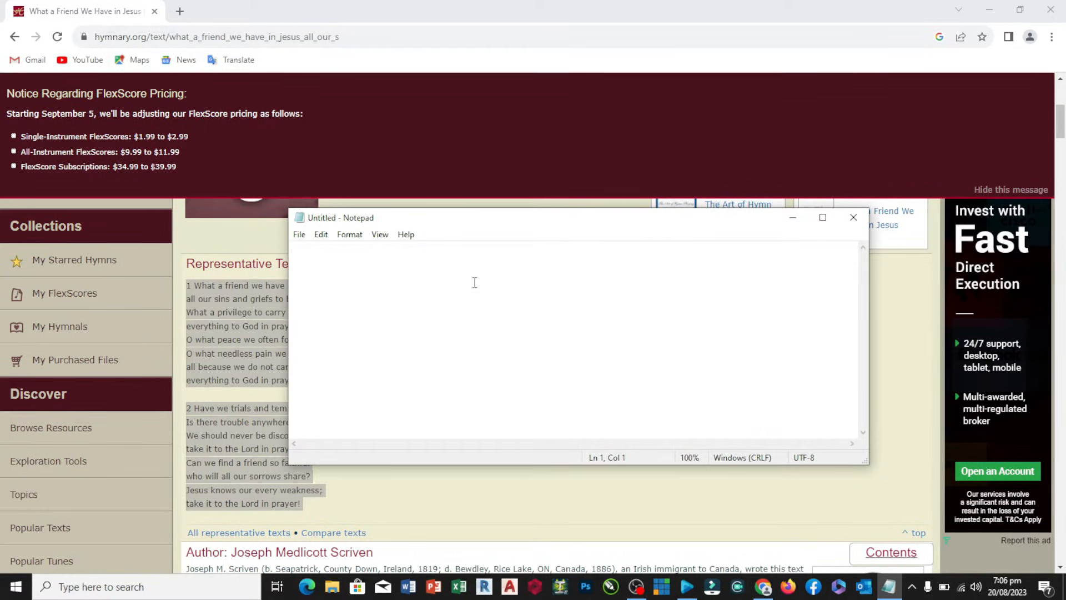
{"action": "key", "text": "ctrl+v"}
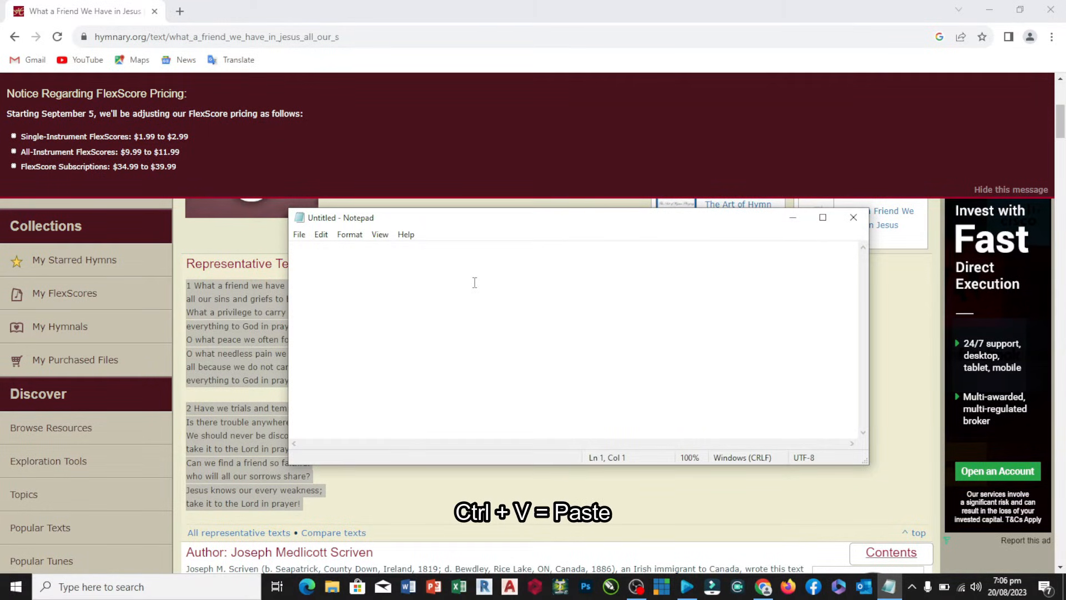
{"action": "key", "text": "ctrl+v"}
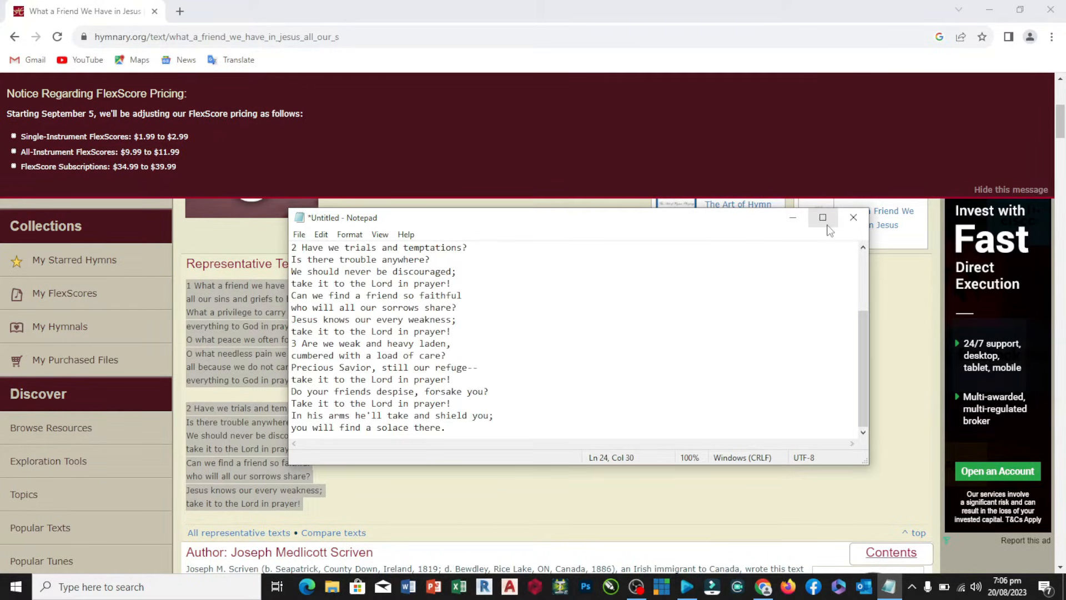
{"action": "left_click", "coordinate": [822, 218]}
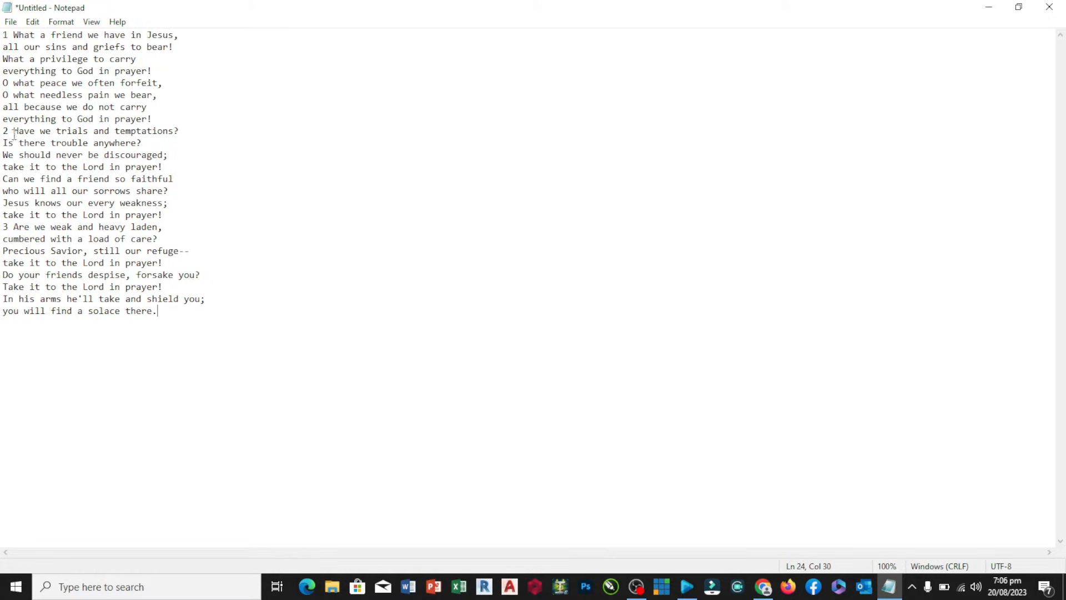
{"action": "left_click", "coordinate": [3, 131]}
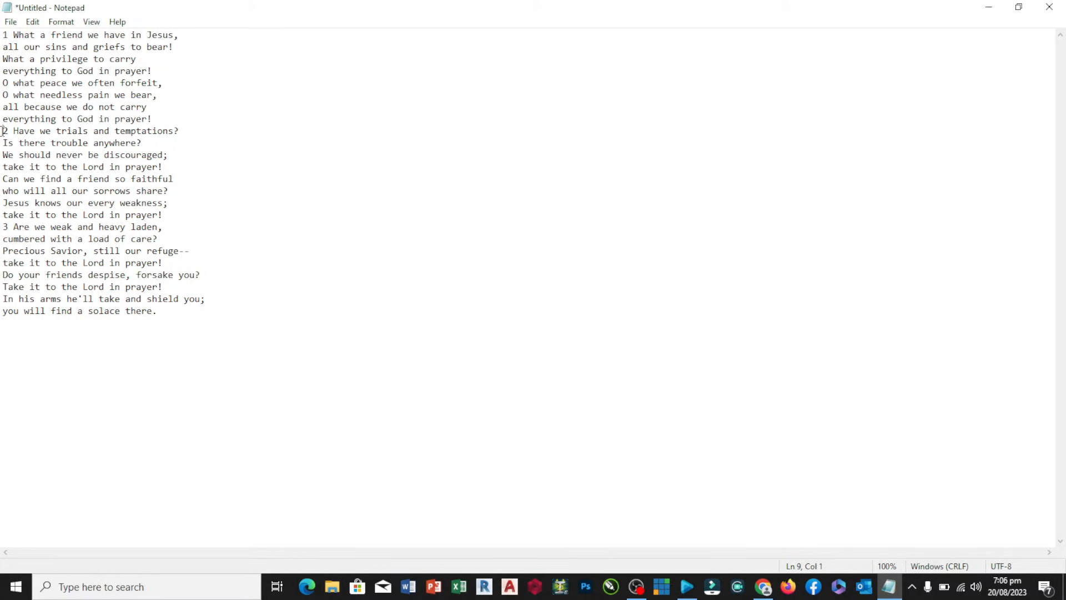
{"action": "key", "text": "Enter"}
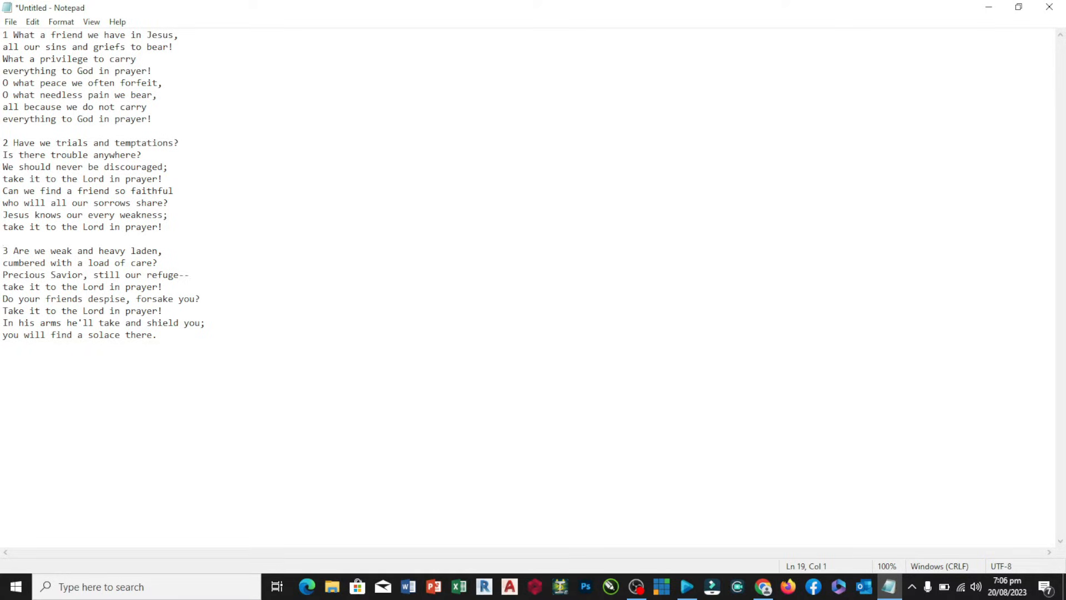
{"action": "key", "text": "ctrl+s"}
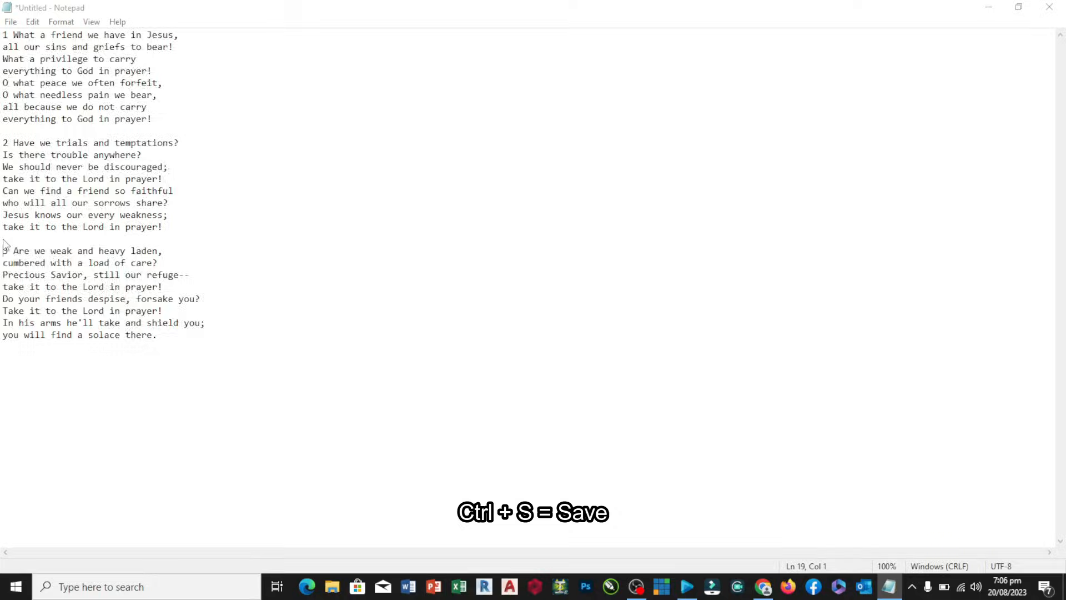
Save the Notepad lyrics as the text file 'What a friend we have in JESUS'.
{"action": "key", "text": "ctrl+s"}
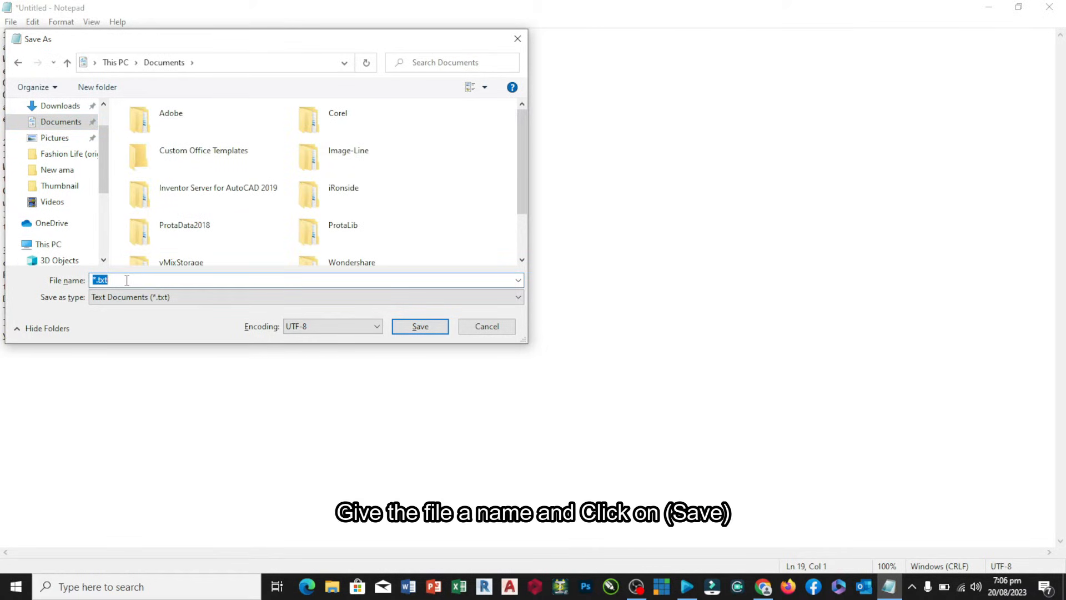
{"action": "key", "text": "Delete"}
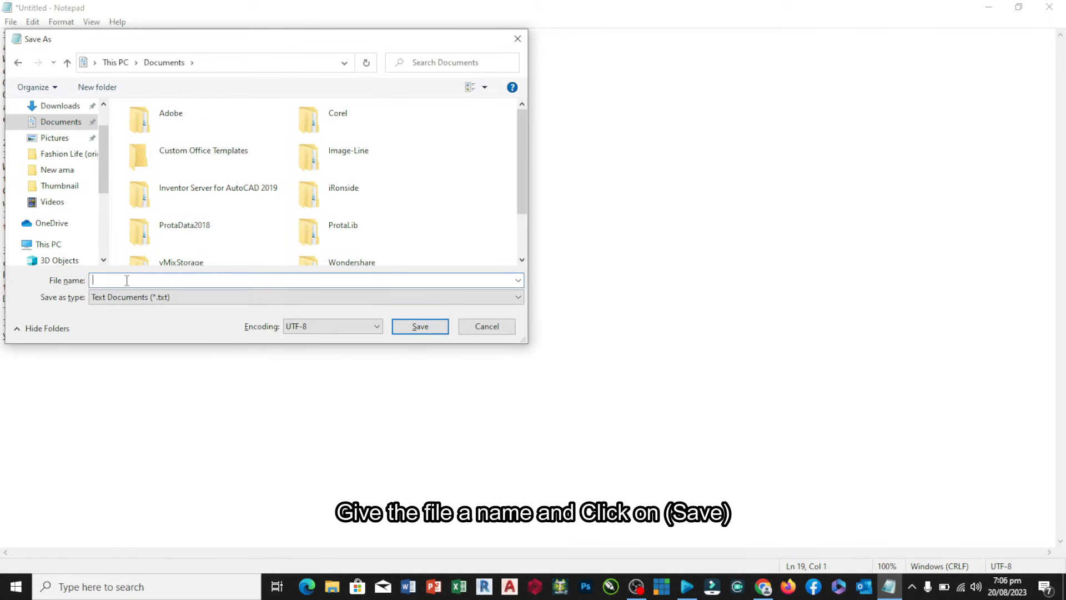
{"action": "type", "text": "What a friend we have i"}
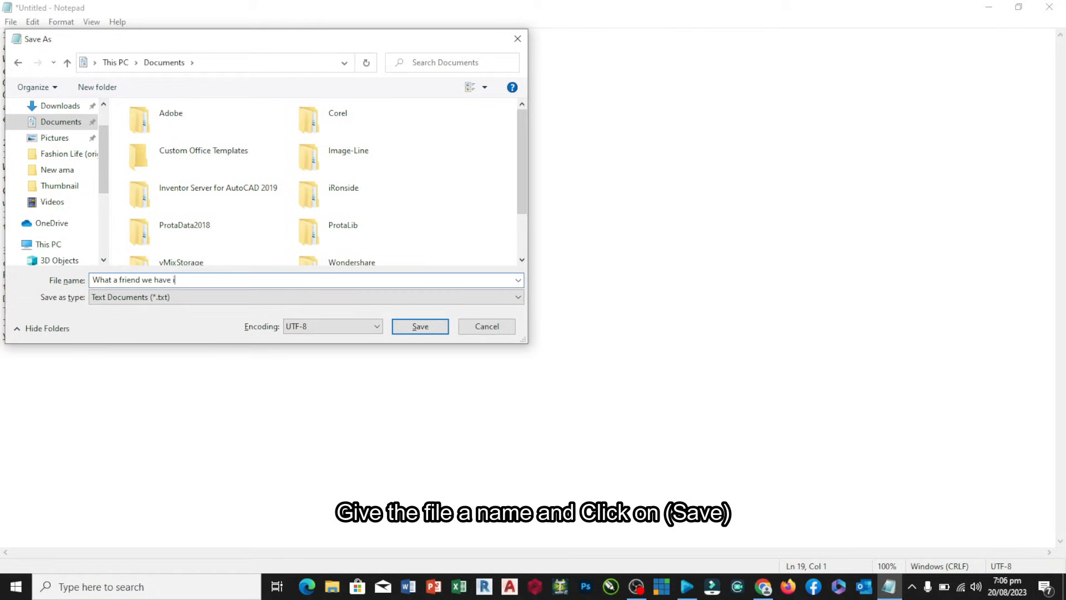
{"action": "type", "text": "n JES"}
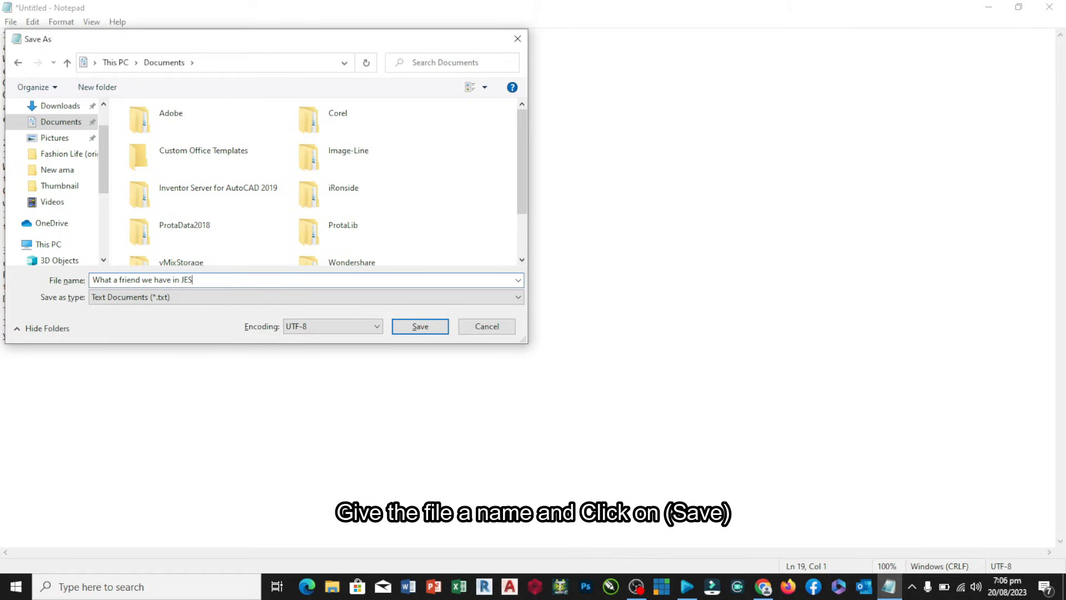
{"action": "type", "text": "US"}
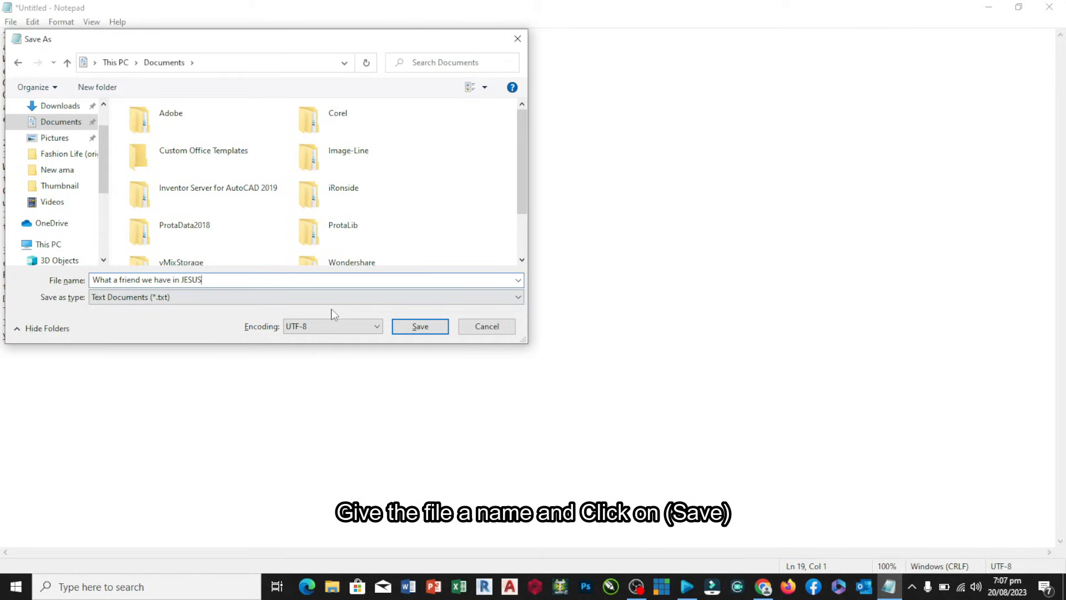
{"action": "left_click", "coordinate": [420, 327]}
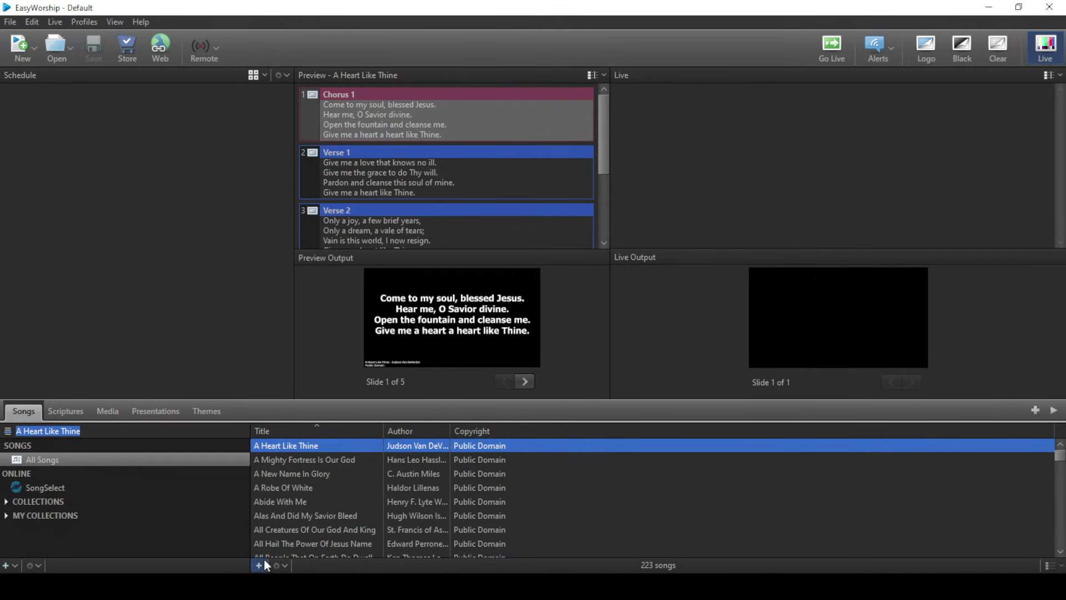
Create a new song and import the 'What a friend we have in JESUS' file from Documents.
{"action": "left_click", "coordinate": [258, 565]}
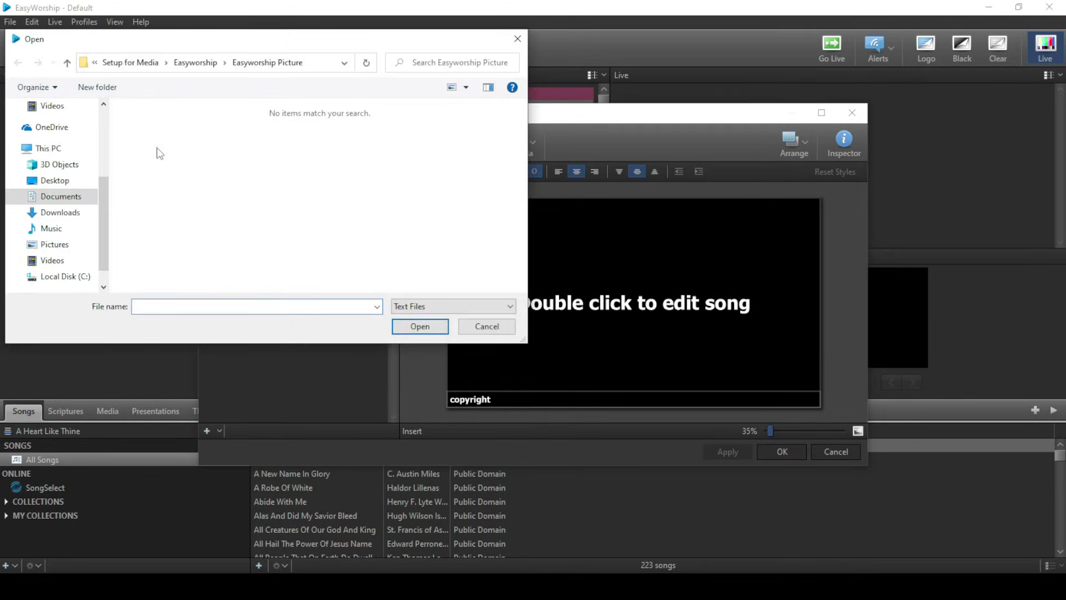
{"action": "left_click", "coordinate": [60, 196]}
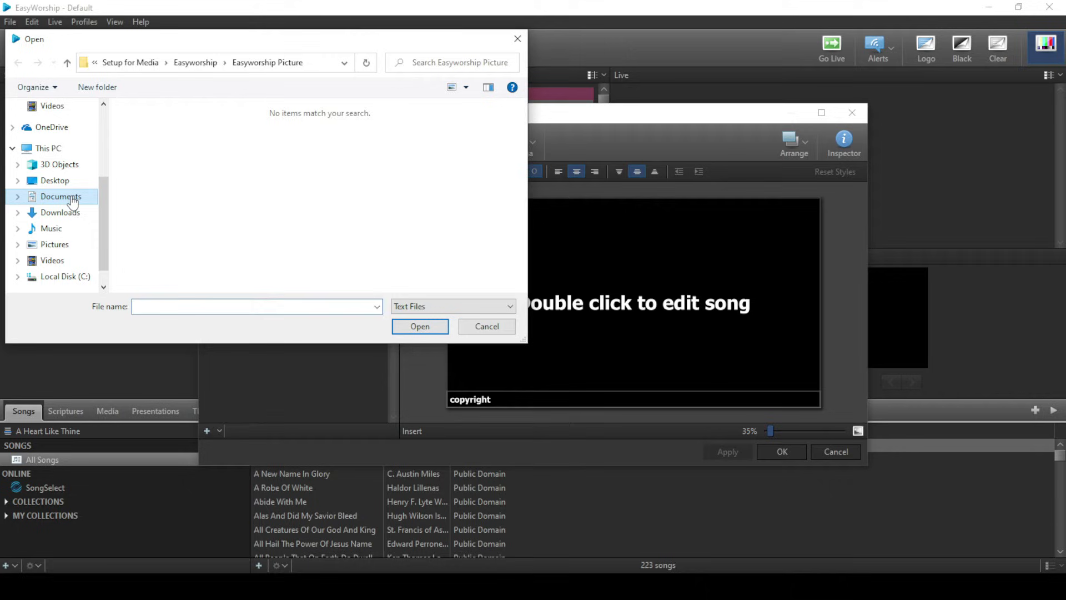
{"action": "left_click", "coordinate": [60, 197]}
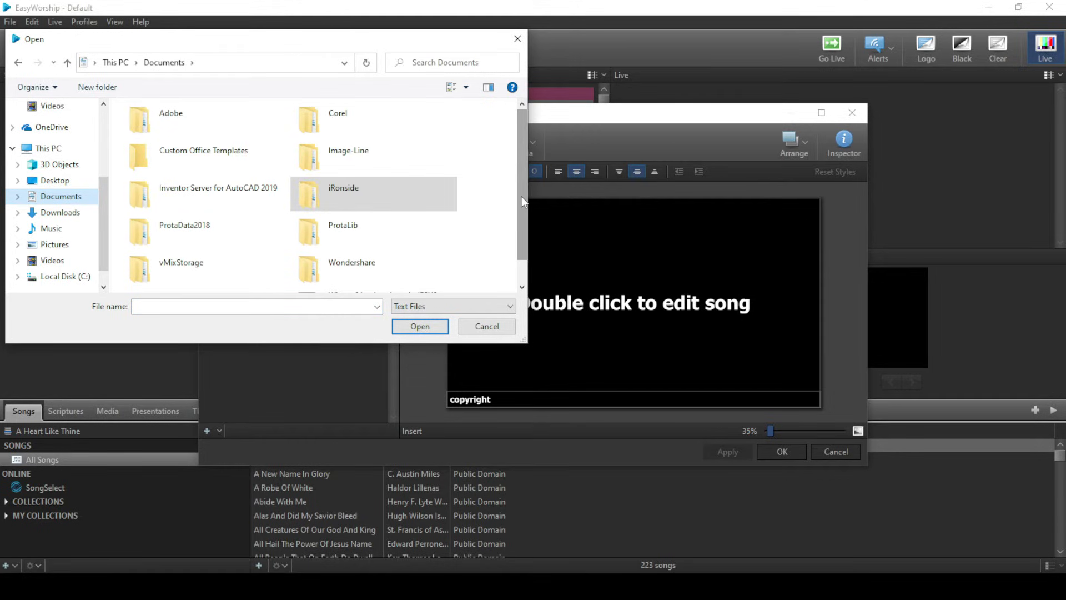
{"action": "left_click", "coordinate": [383, 272]}
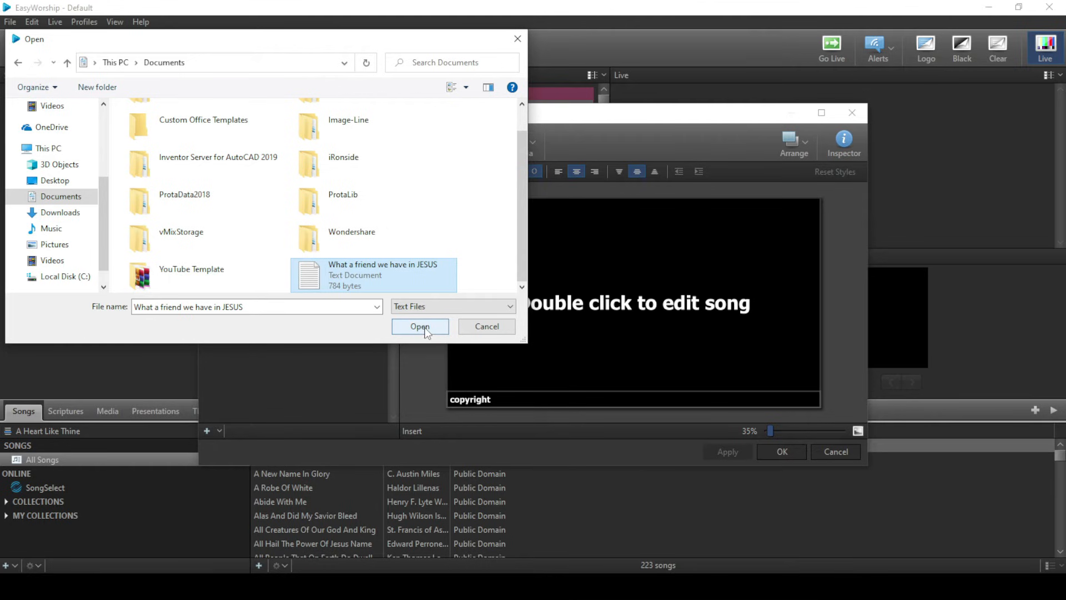
{"action": "left_click", "coordinate": [420, 326]}
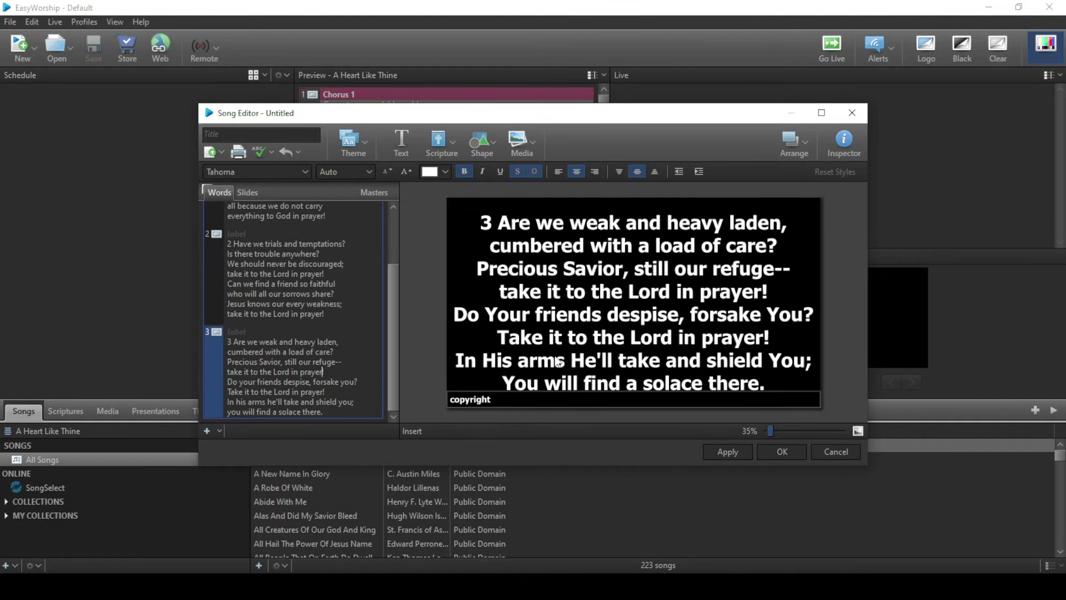
Check verse 3 of the imported lyrics in the Words panel.
{"action": "left_click", "coordinate": [469, 399]}
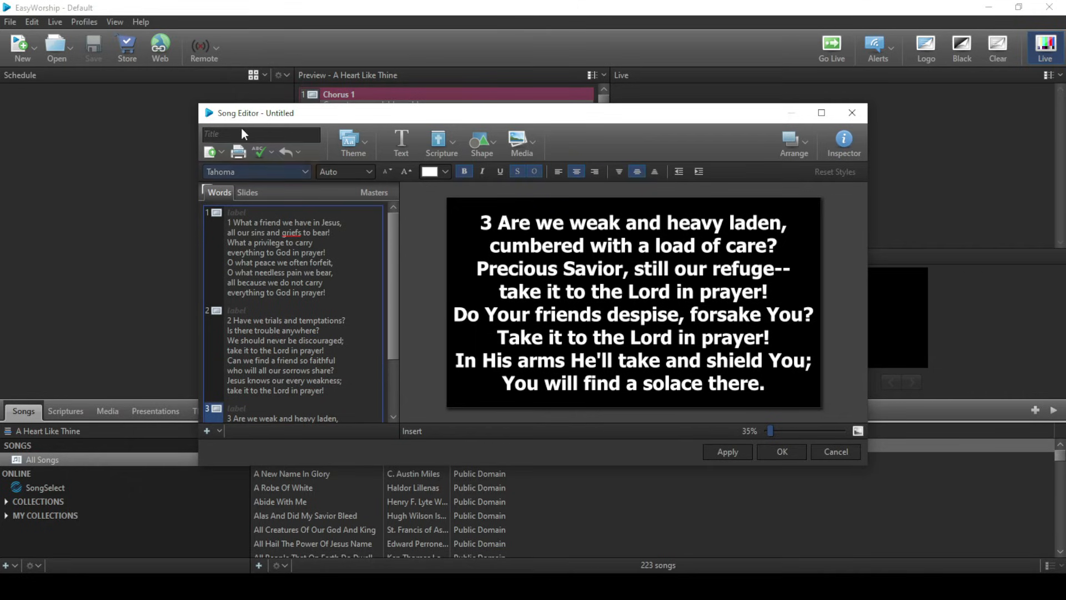
Enter 'What a friend we have in JESUS' in the Song Editor's Title field.
{"action": "left_click", "coordinate": [262, 134]}
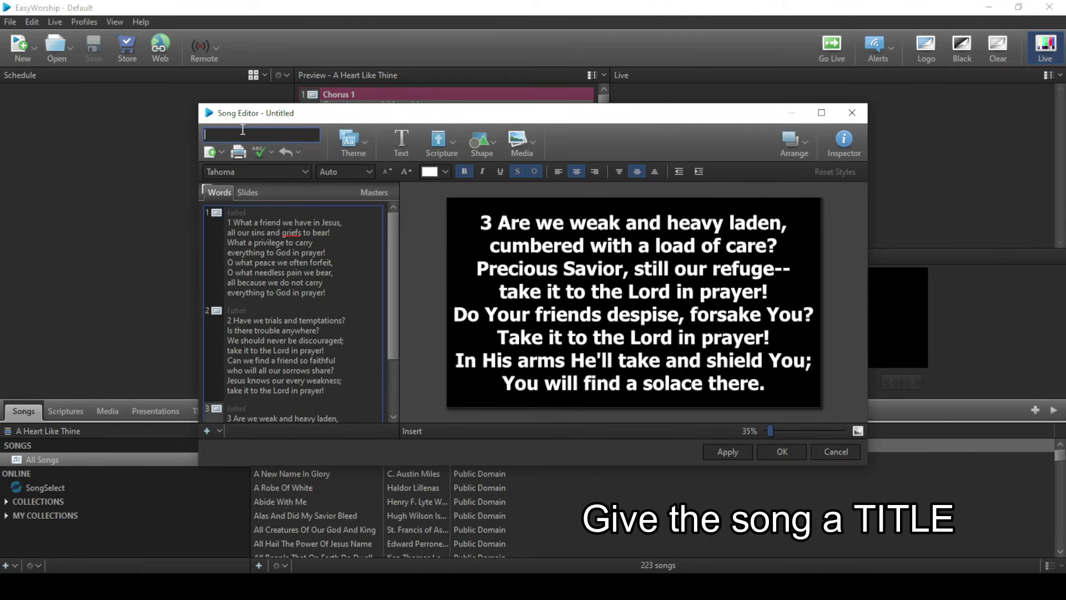
{"action": "type", "text": "W"}
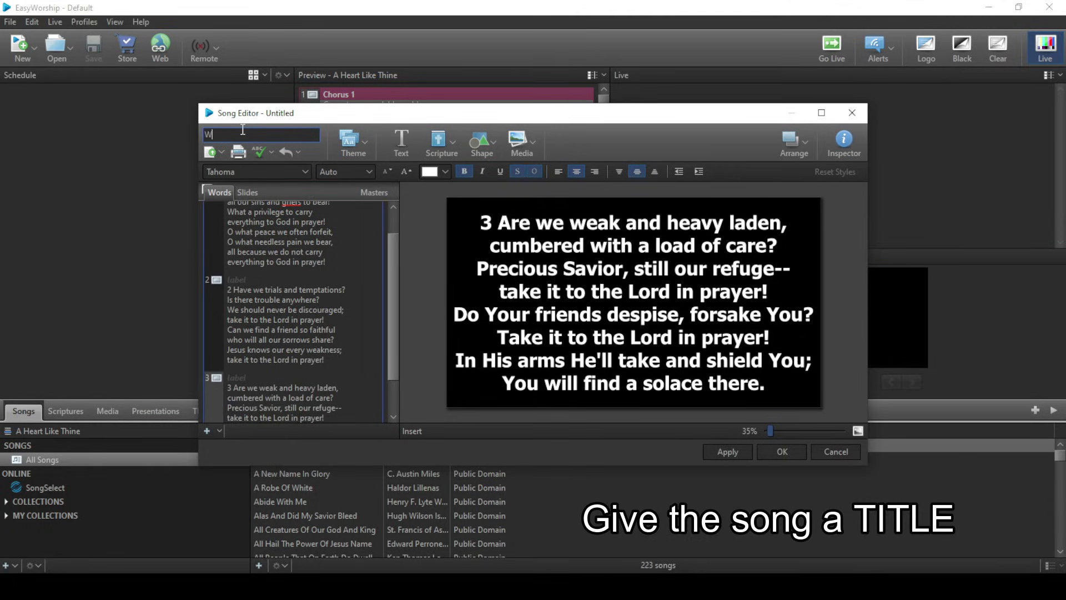
{"action": "type", "text": "hat a"}
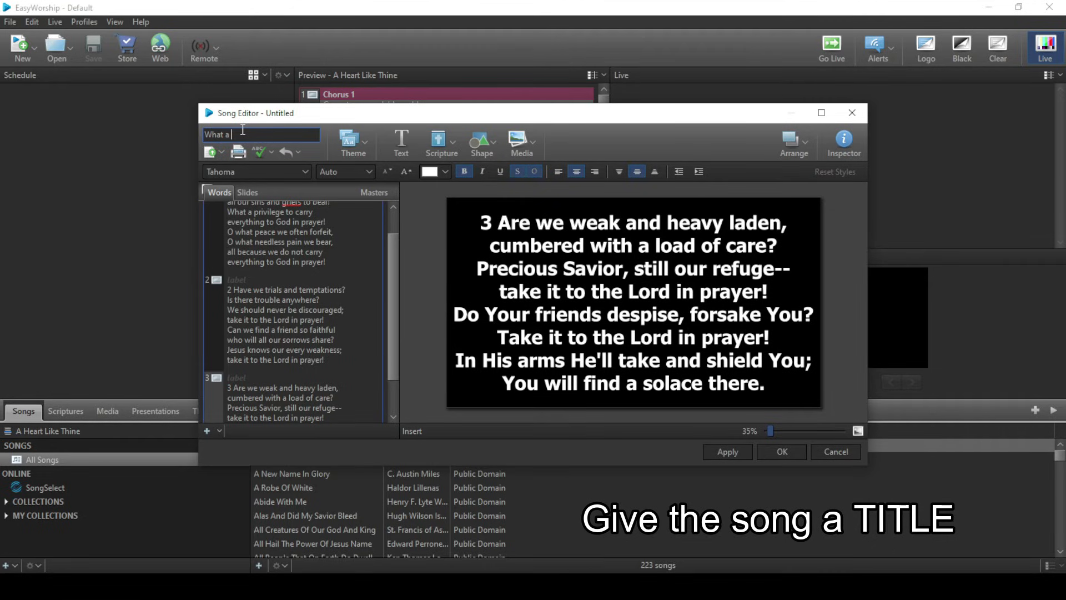
{"action": "type", "text": "friend we have in"}
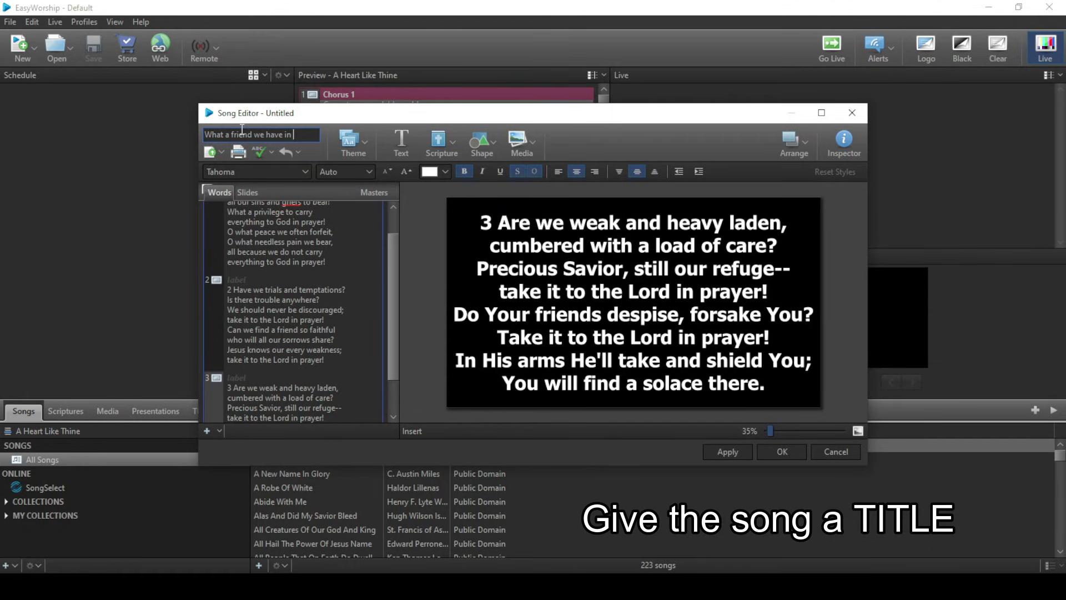
{"action": "type", "text": "JESUS"}
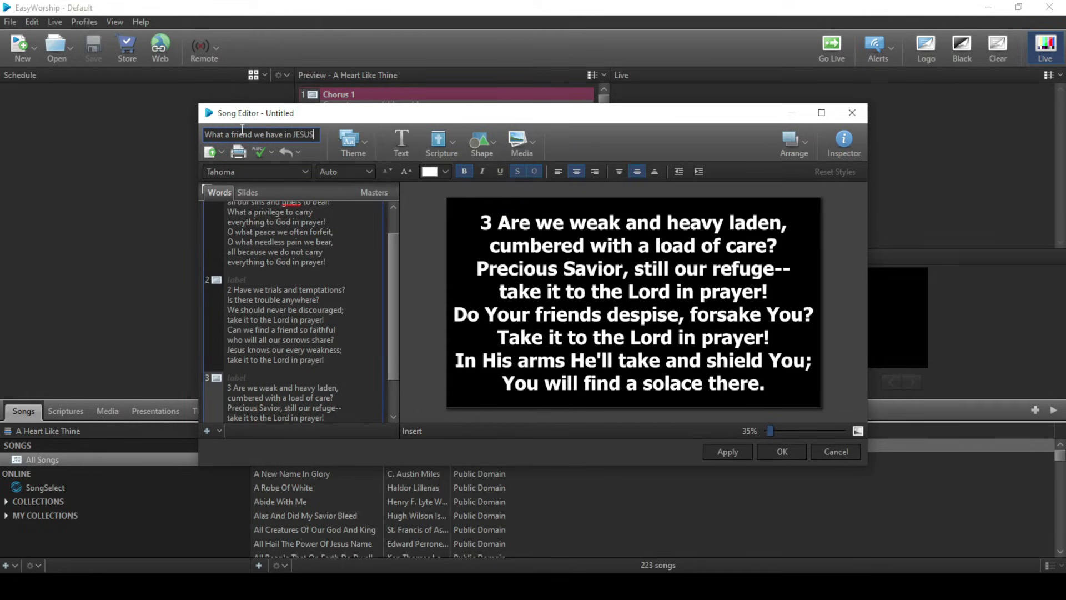
{"action": "mouse_move", "coordinate": [674, 412]}
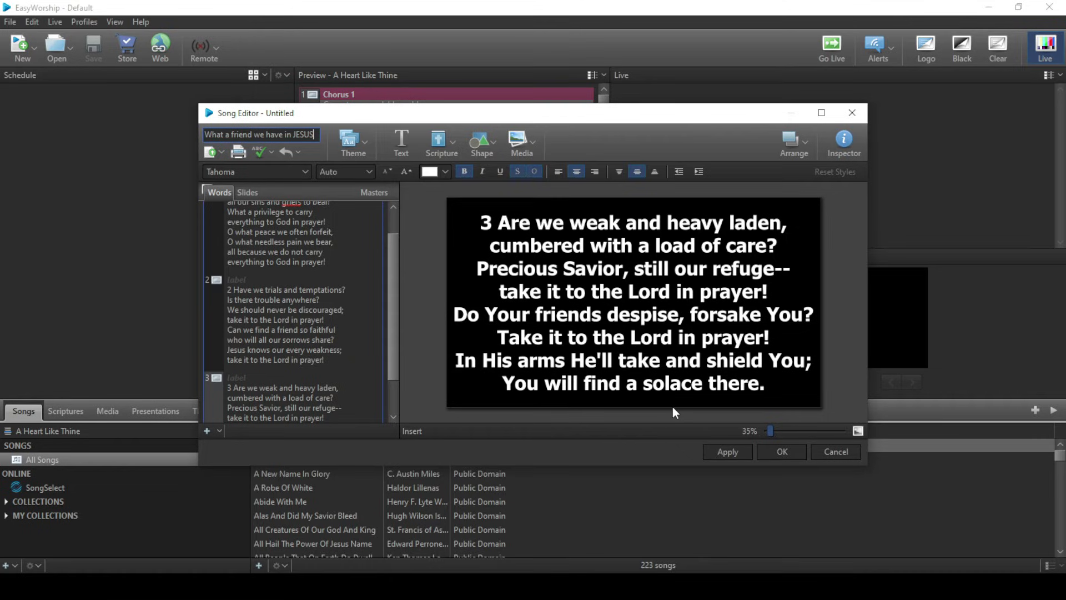
{"action": "mouse_move", "coordinate": [393, 293]}
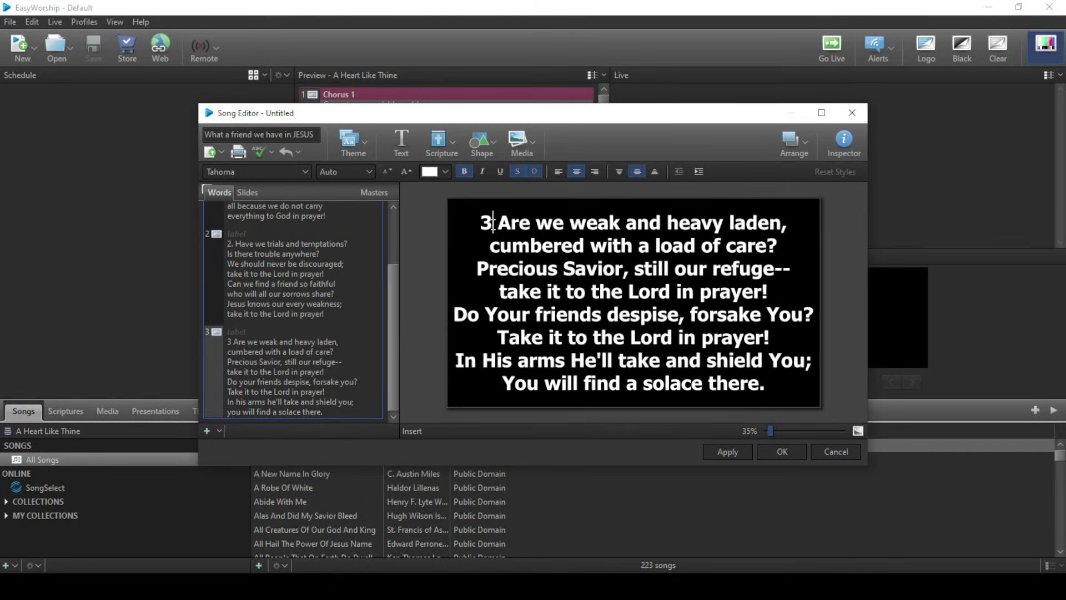
Add periods after the verse numbers, then apply and save the song to the library.
{"action": "type", "text": "."}
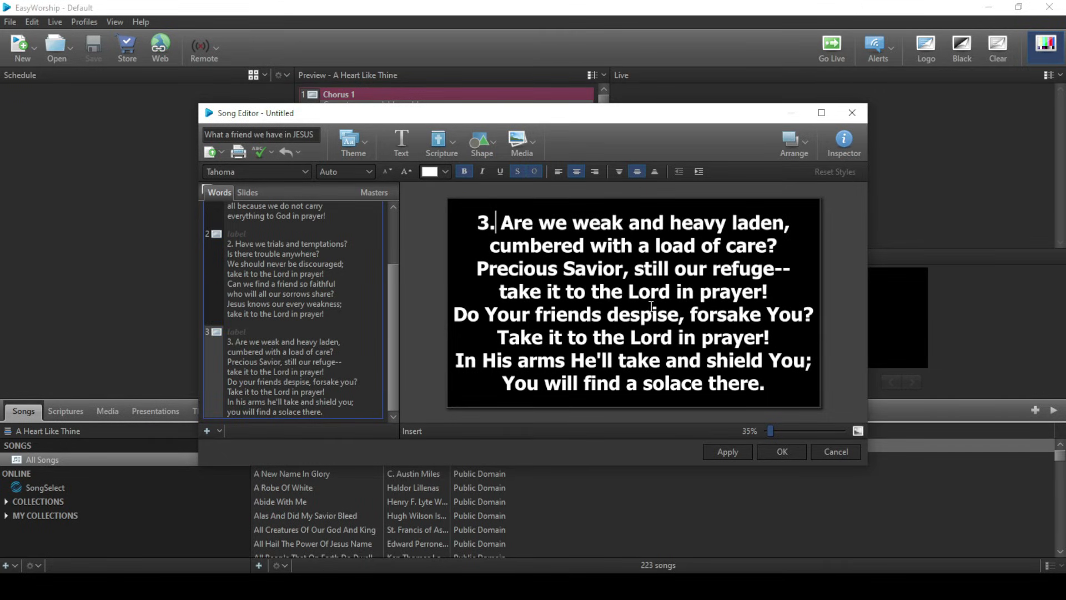
{"action": "left_click", "coordinate": [727, 451]}
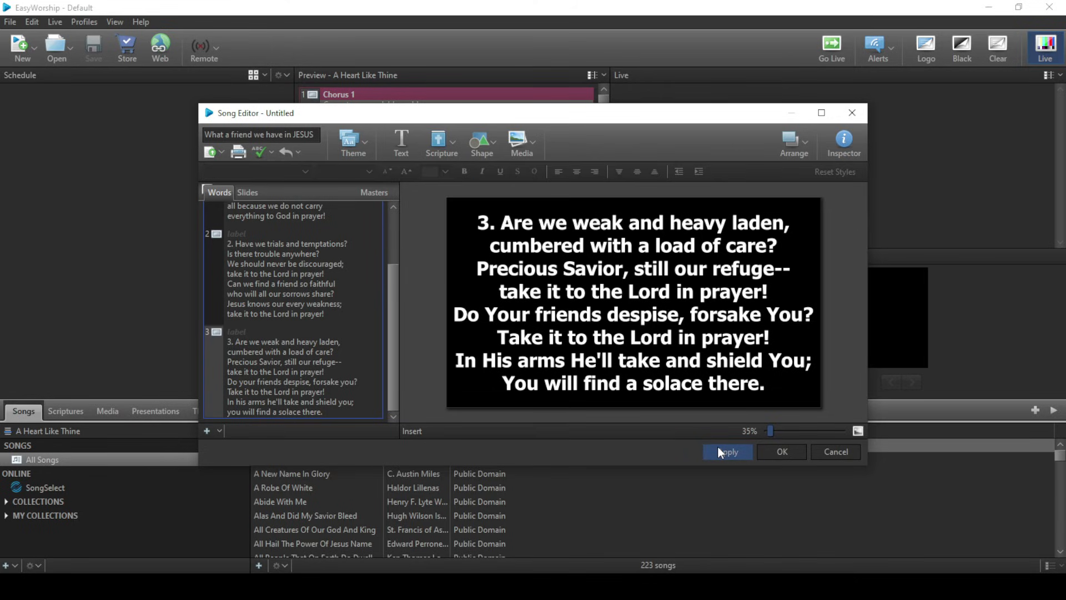
{"action": "left_click", "coordinate": [727, 452]}
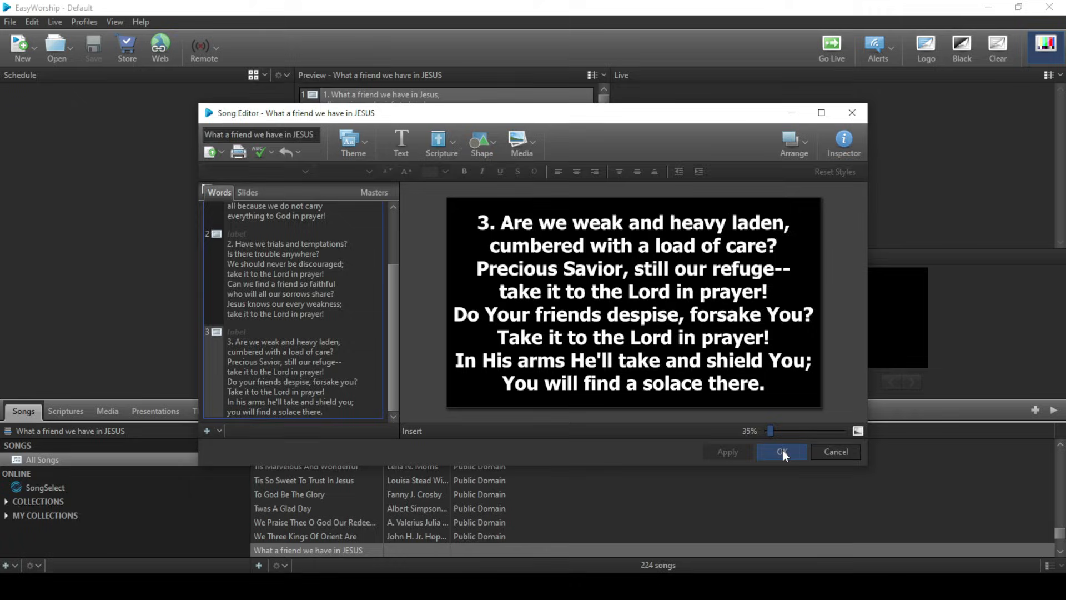
{"action": "left_click", "coordinate": [782, 451]}
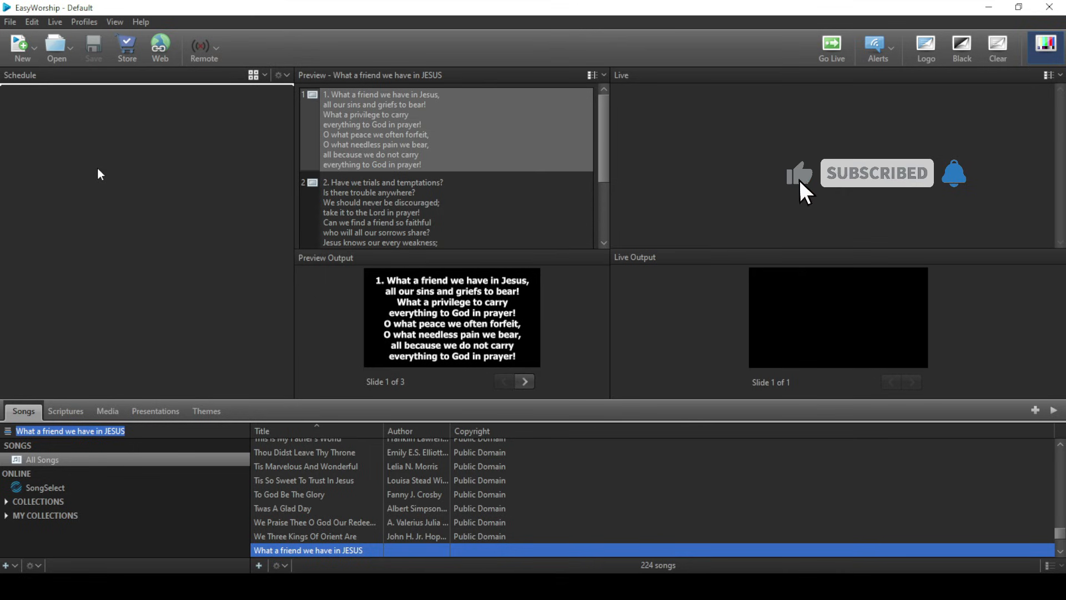
Schedule the hymn, send it live, and show verse 3 on the live output.
{"action": "double_click", "coordinate": [307, 551]}
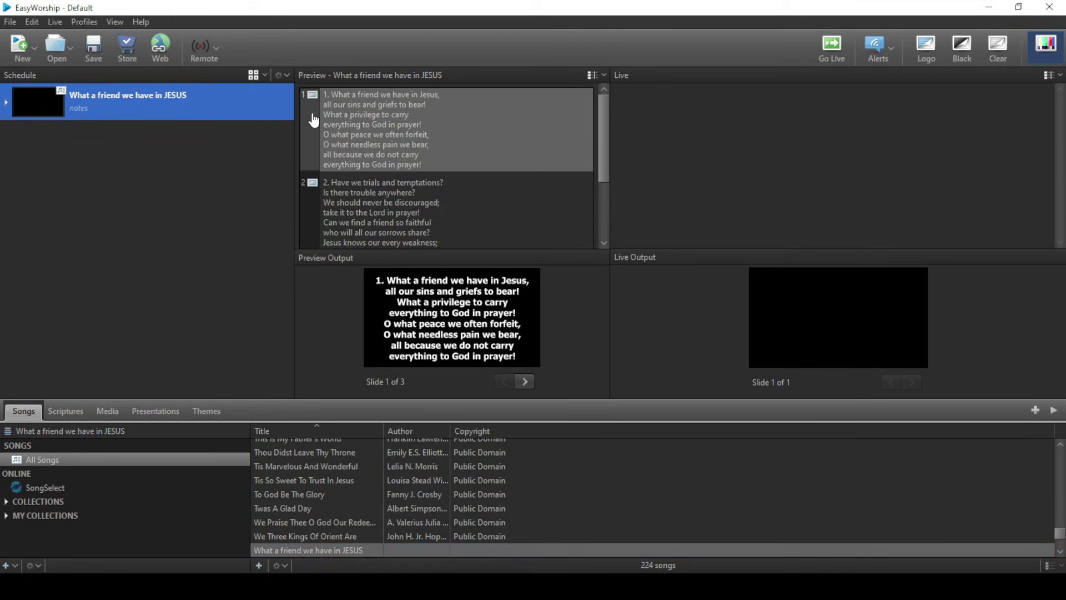
{"action": "left_click", "coordinate": [830, 45]}
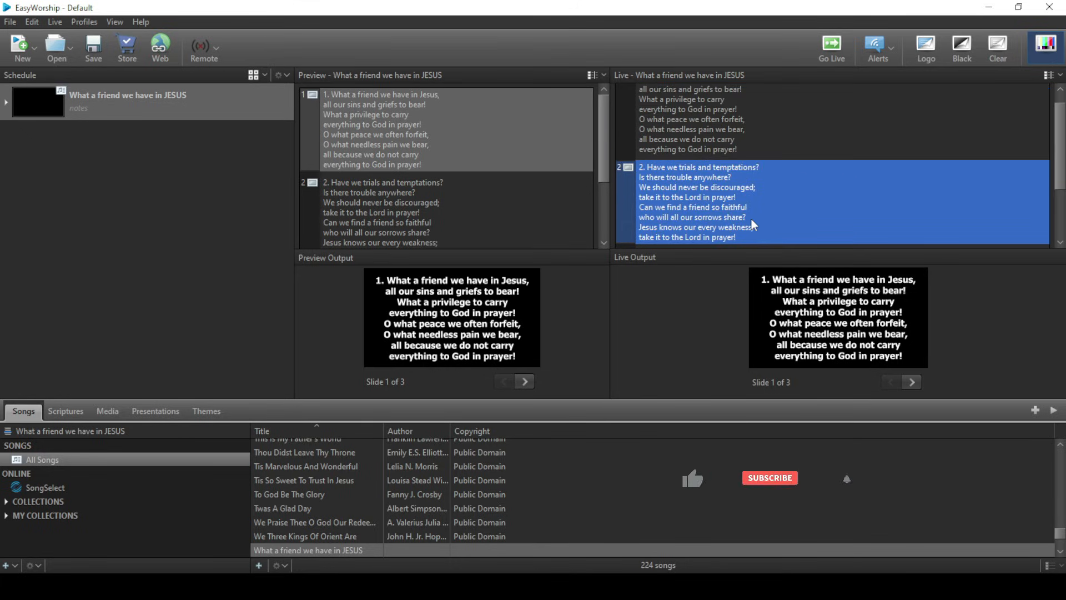
{"action": "left_click", "coordinate": [911, 382]}
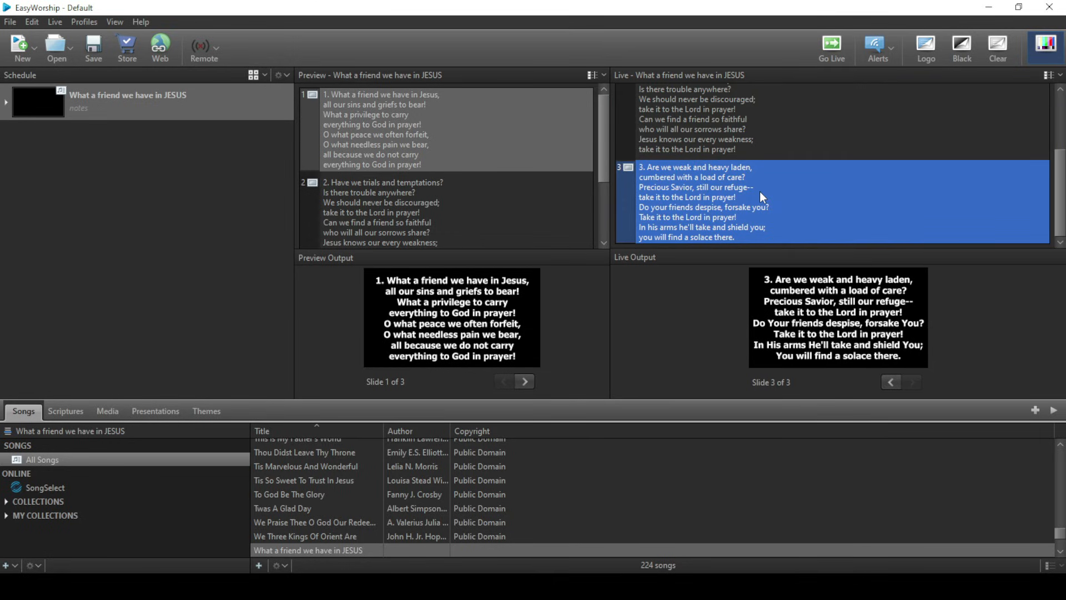
{"action": "mouse_move", "coordinate": [1062, 179]}
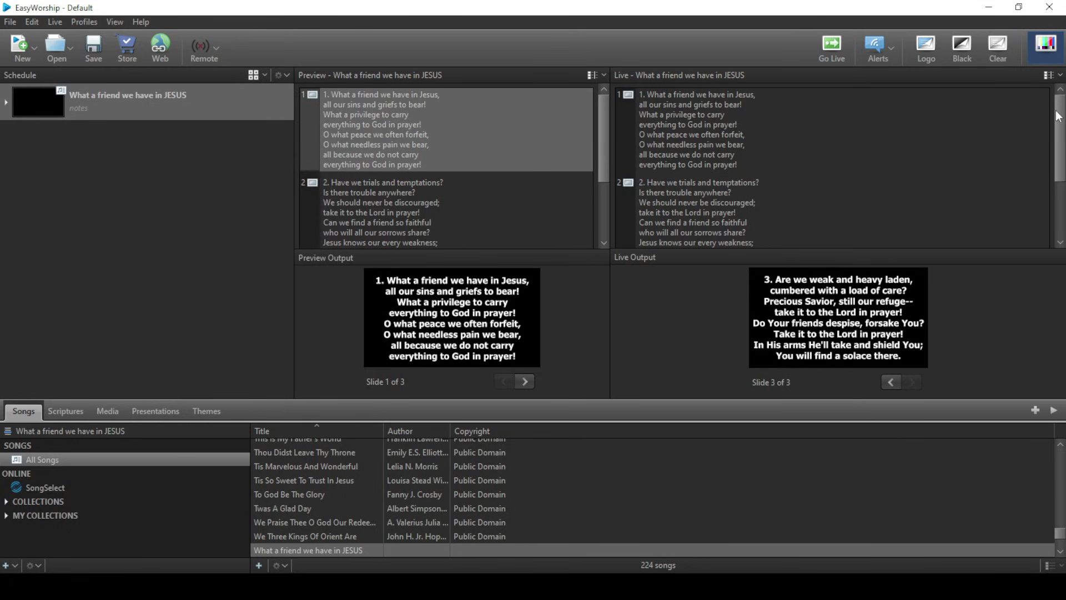
{"action": "mouse_move", "coordinate": [746, 139]}
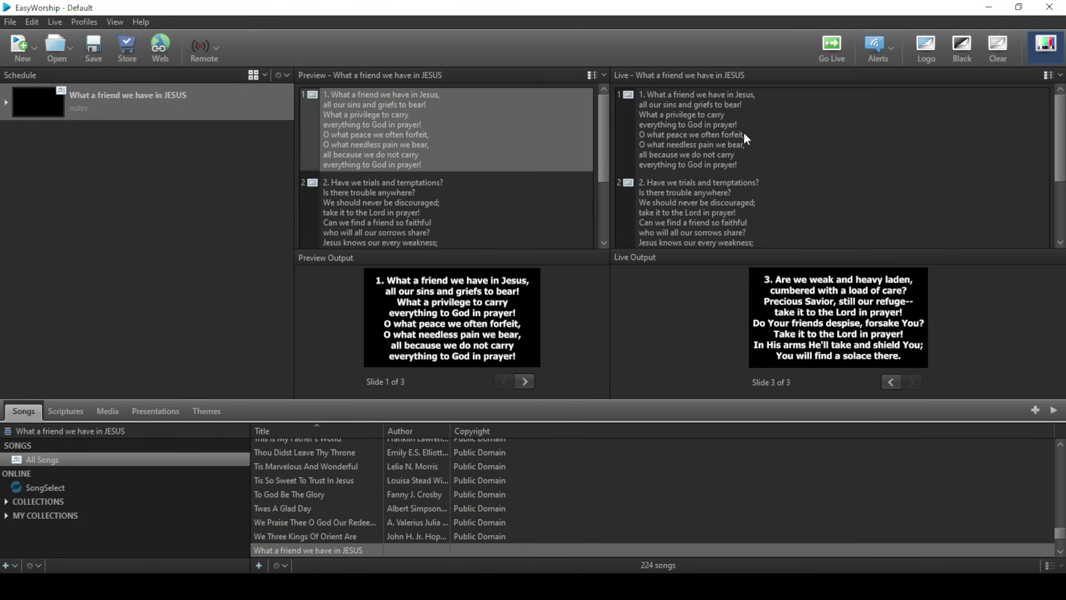